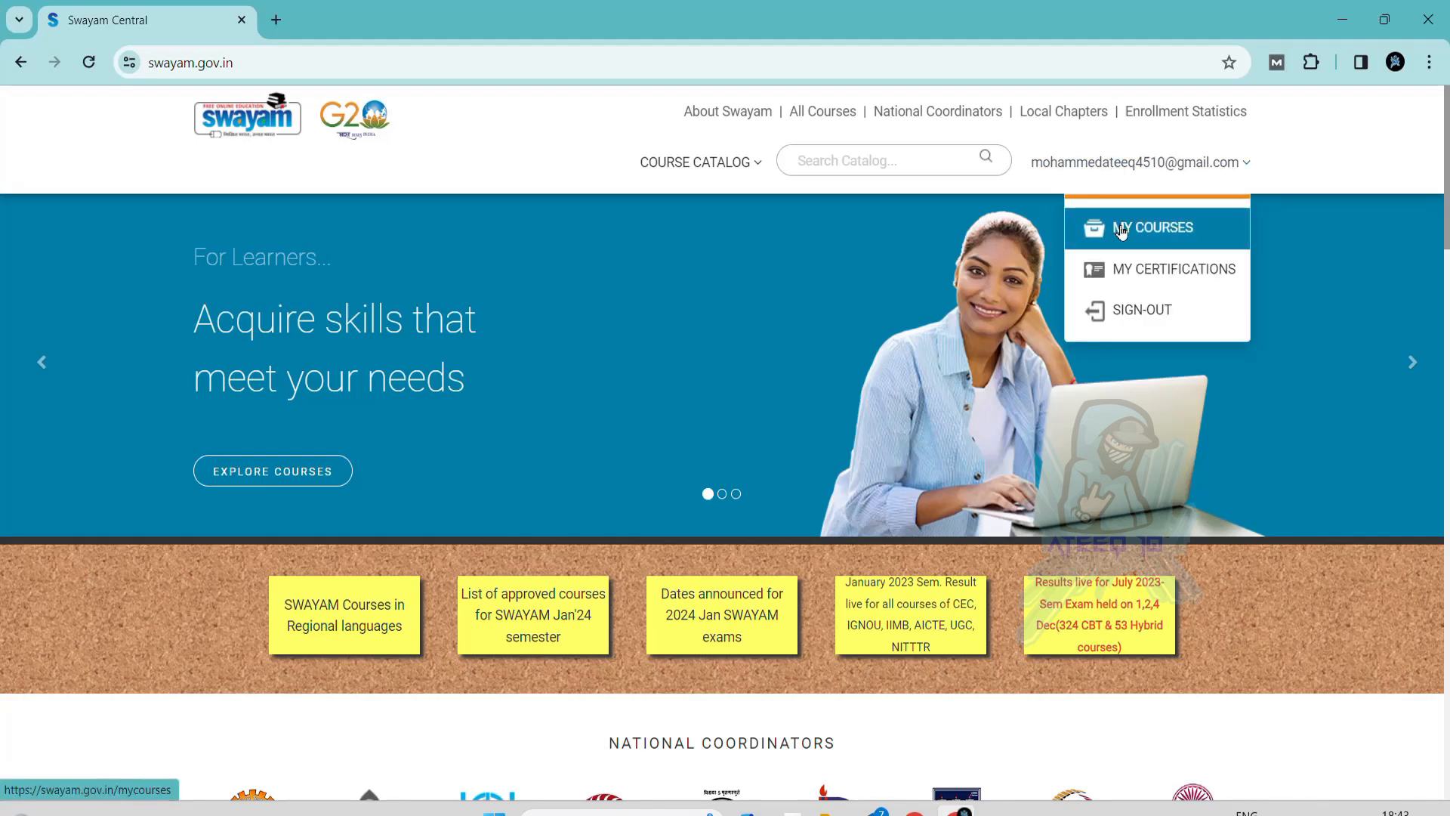
Open My Courses in SWAYAM to see the enrolled course Design Thinking - A Primer
left_click(1153, 228)
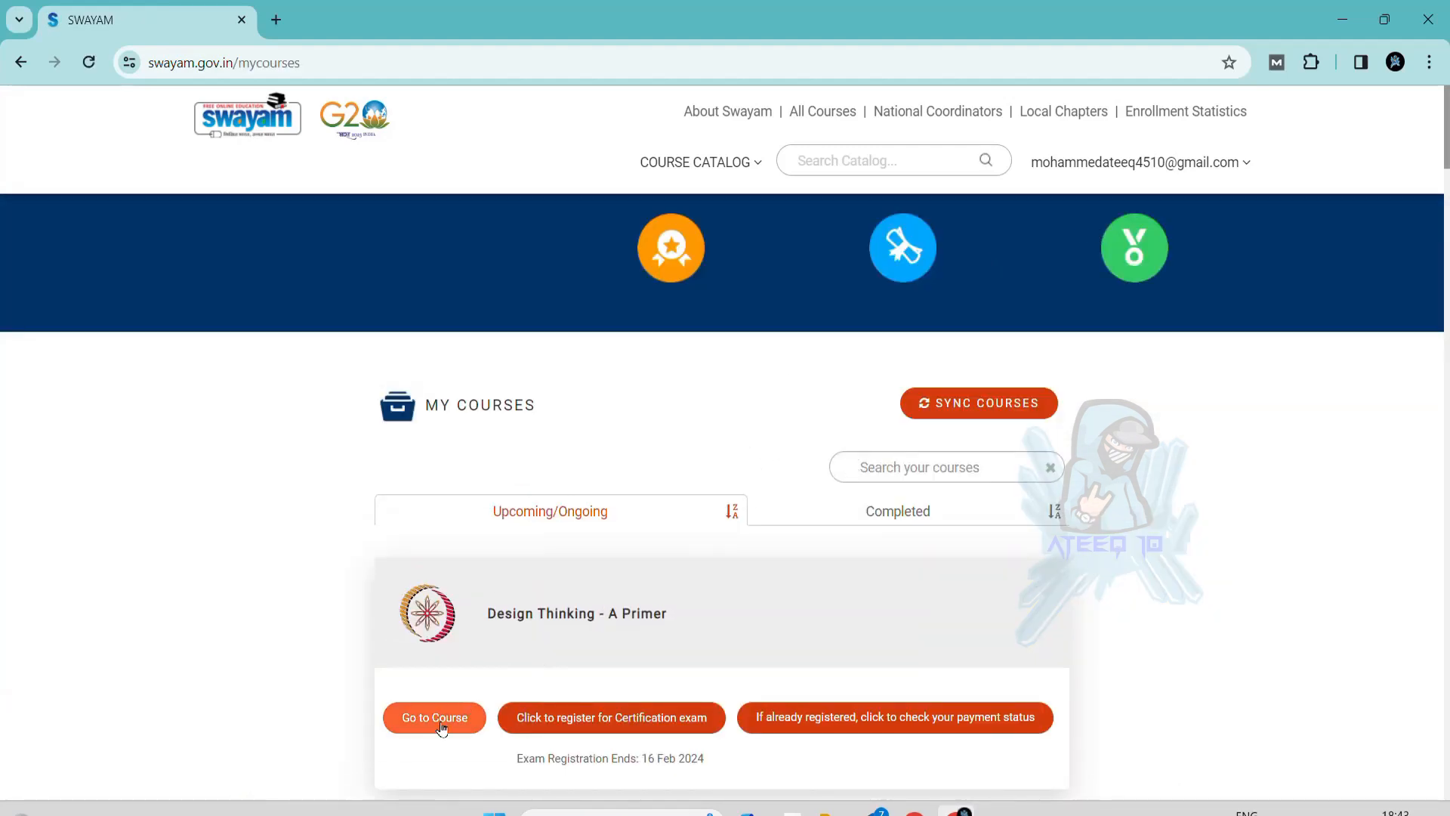
scroll("down", 3)
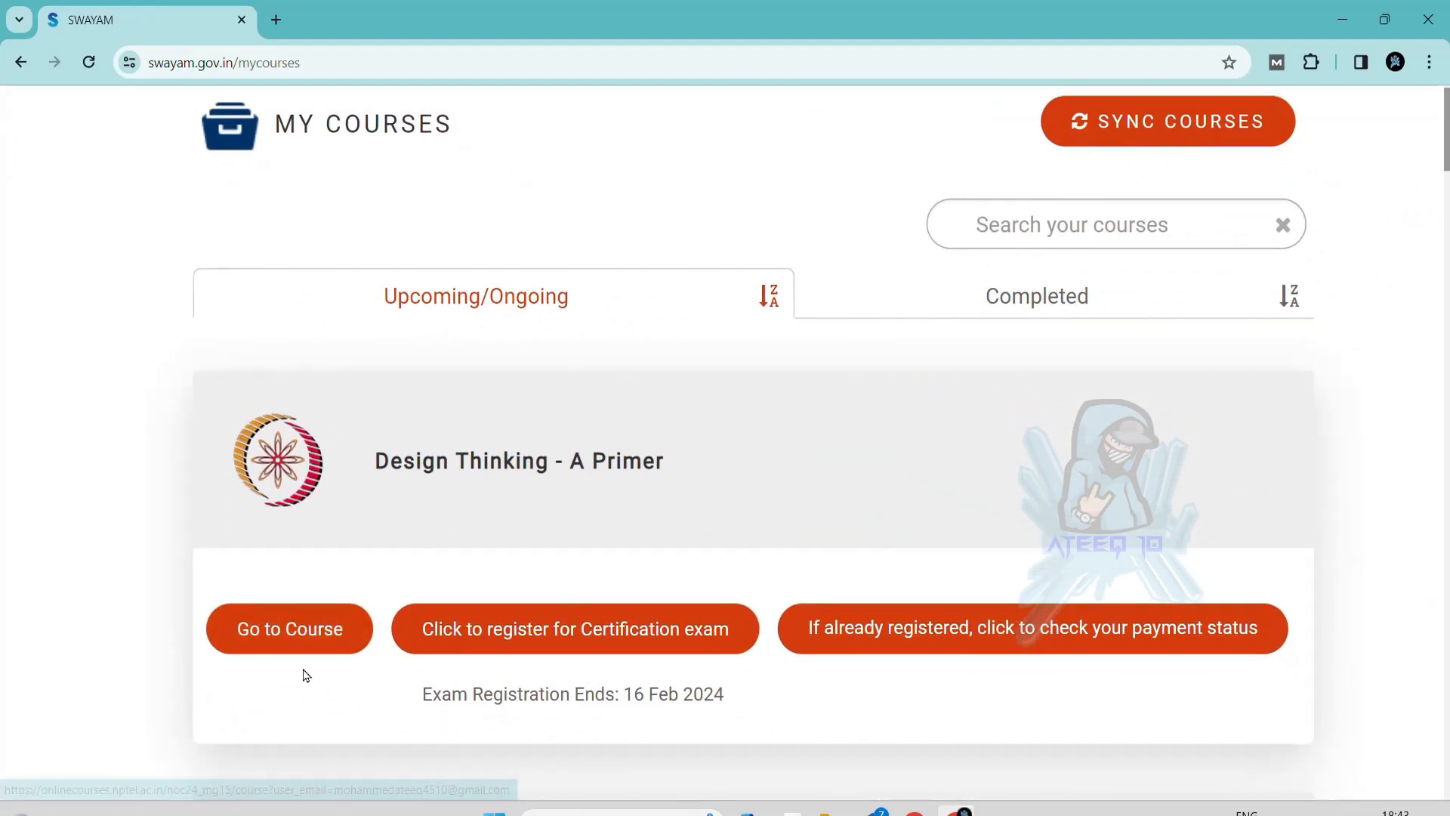
Go to the Design Thinking - A Primer course and browse its Week 1 outline
left_click(288, 629)
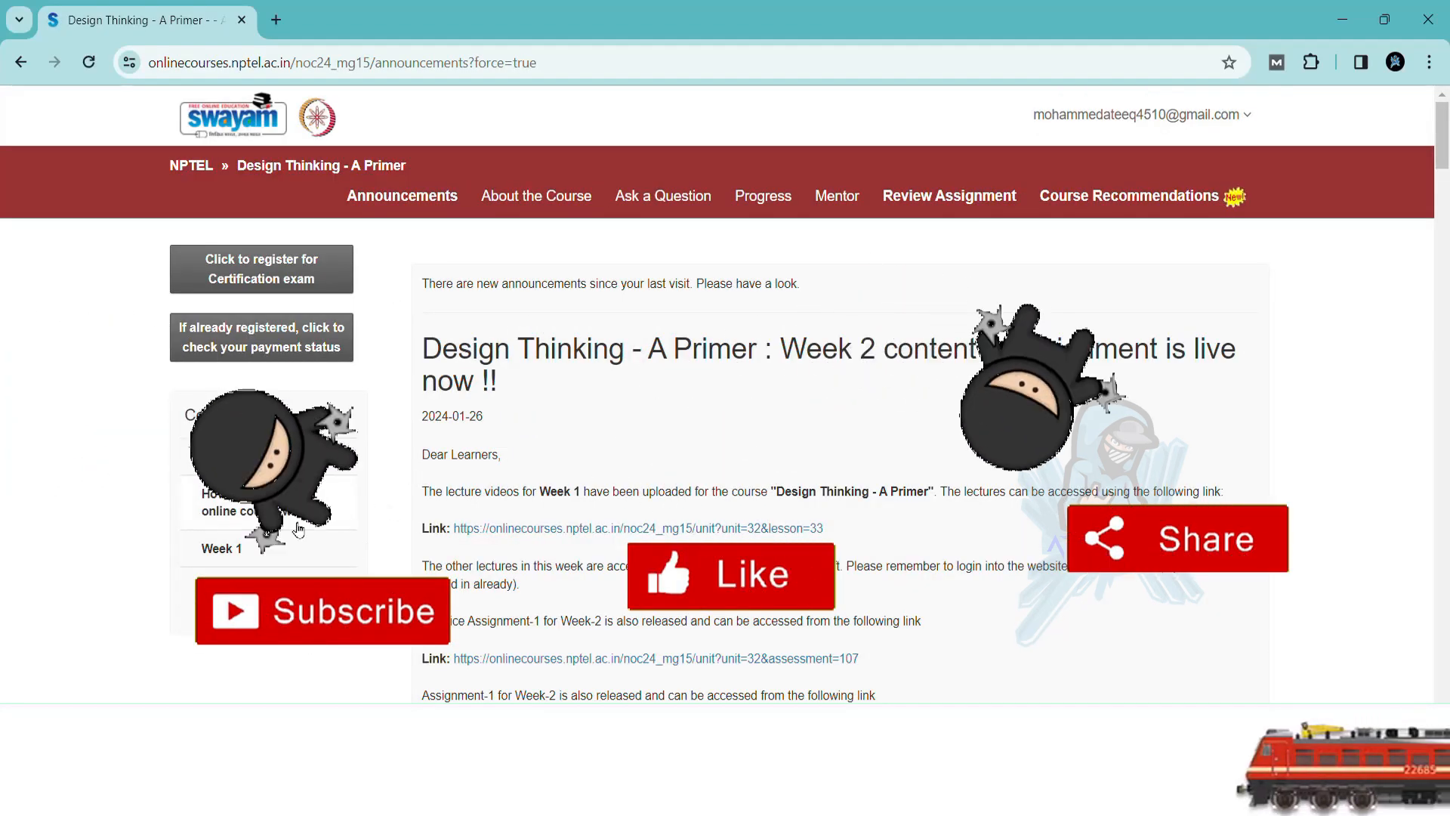
scroll("down", 3)
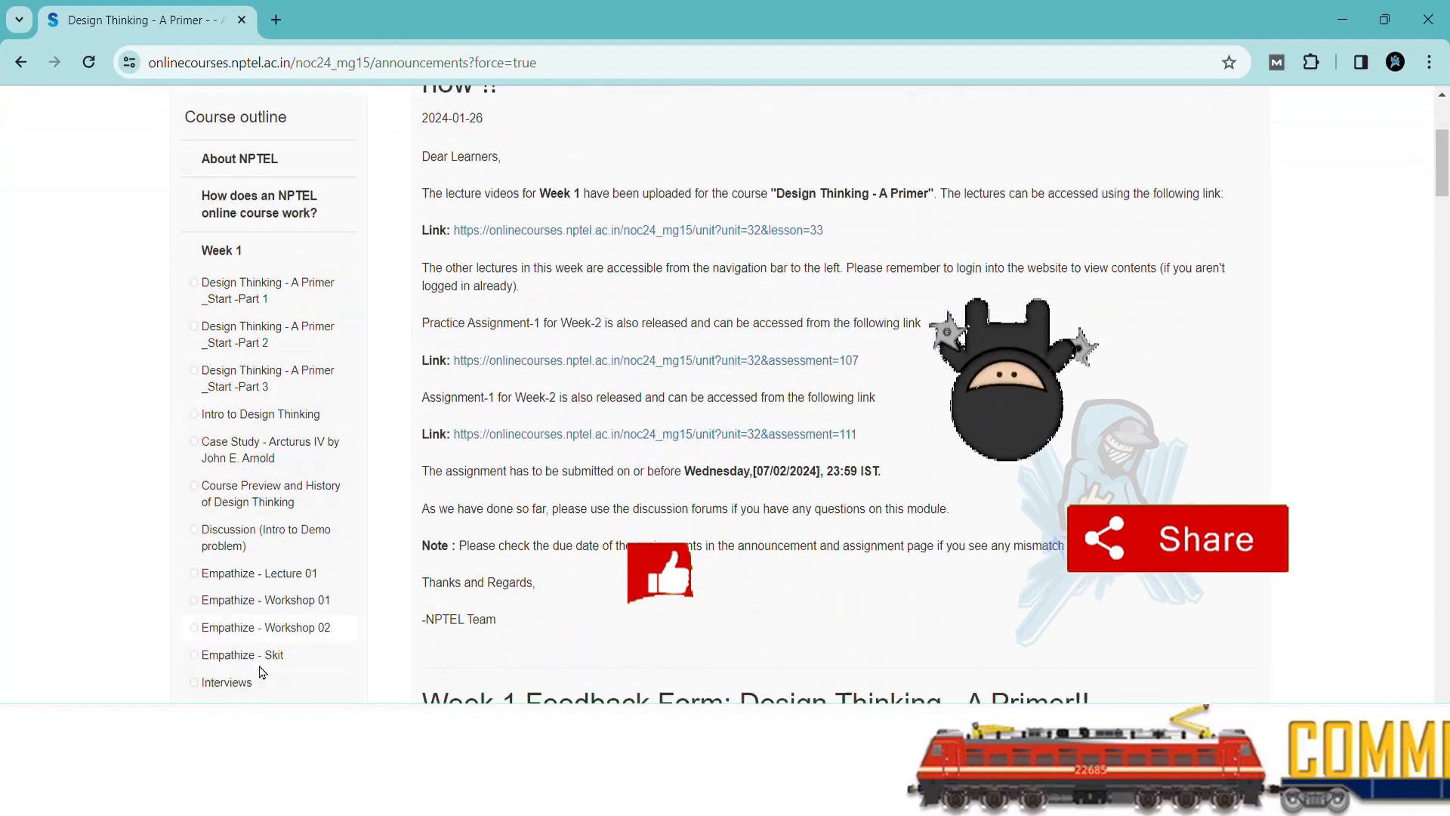
scroll("down", 3)
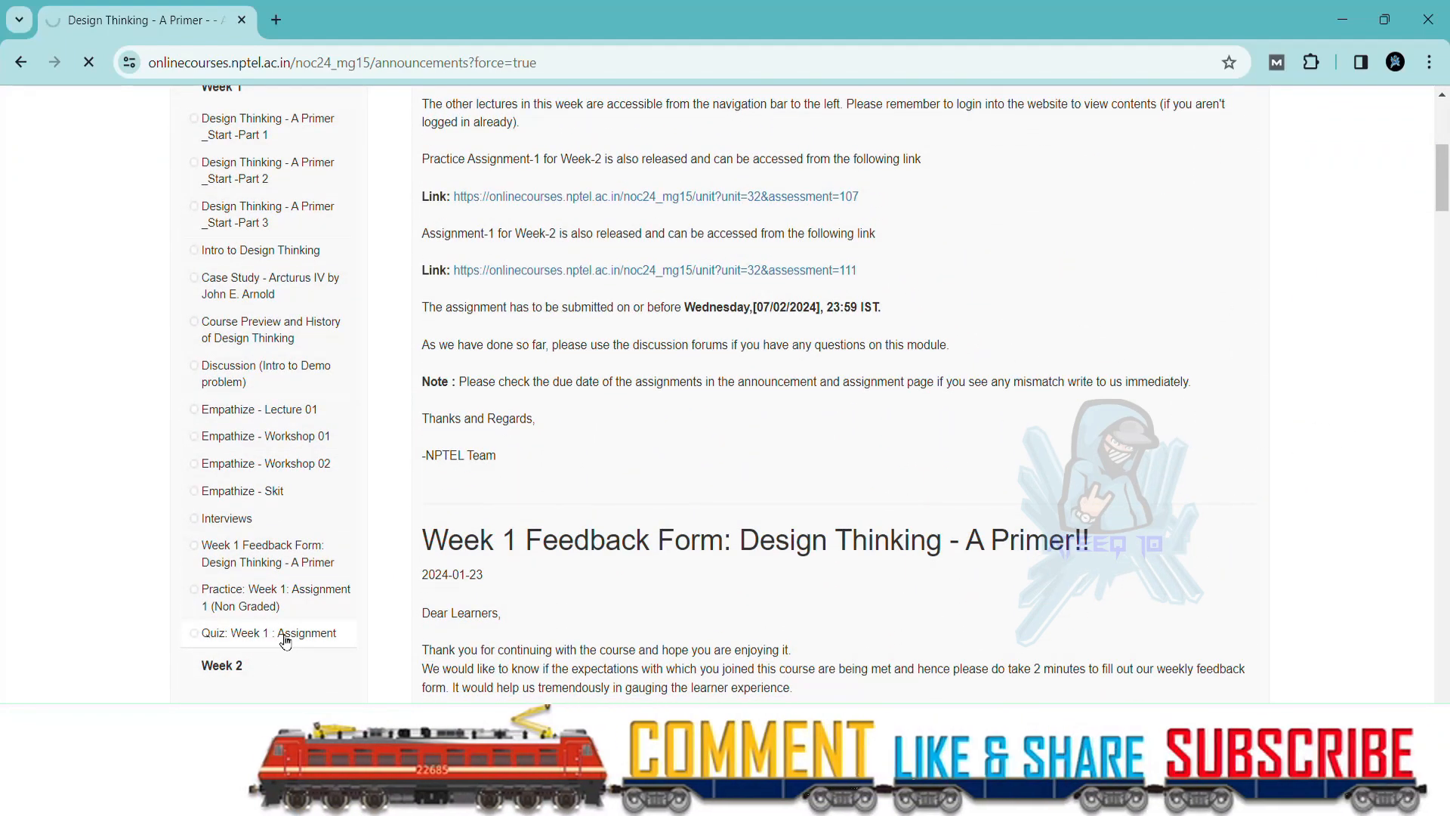
Open 'Quiz: Week 1 : Assignment' and read through questions 1 and 2
left_click(270, 632)
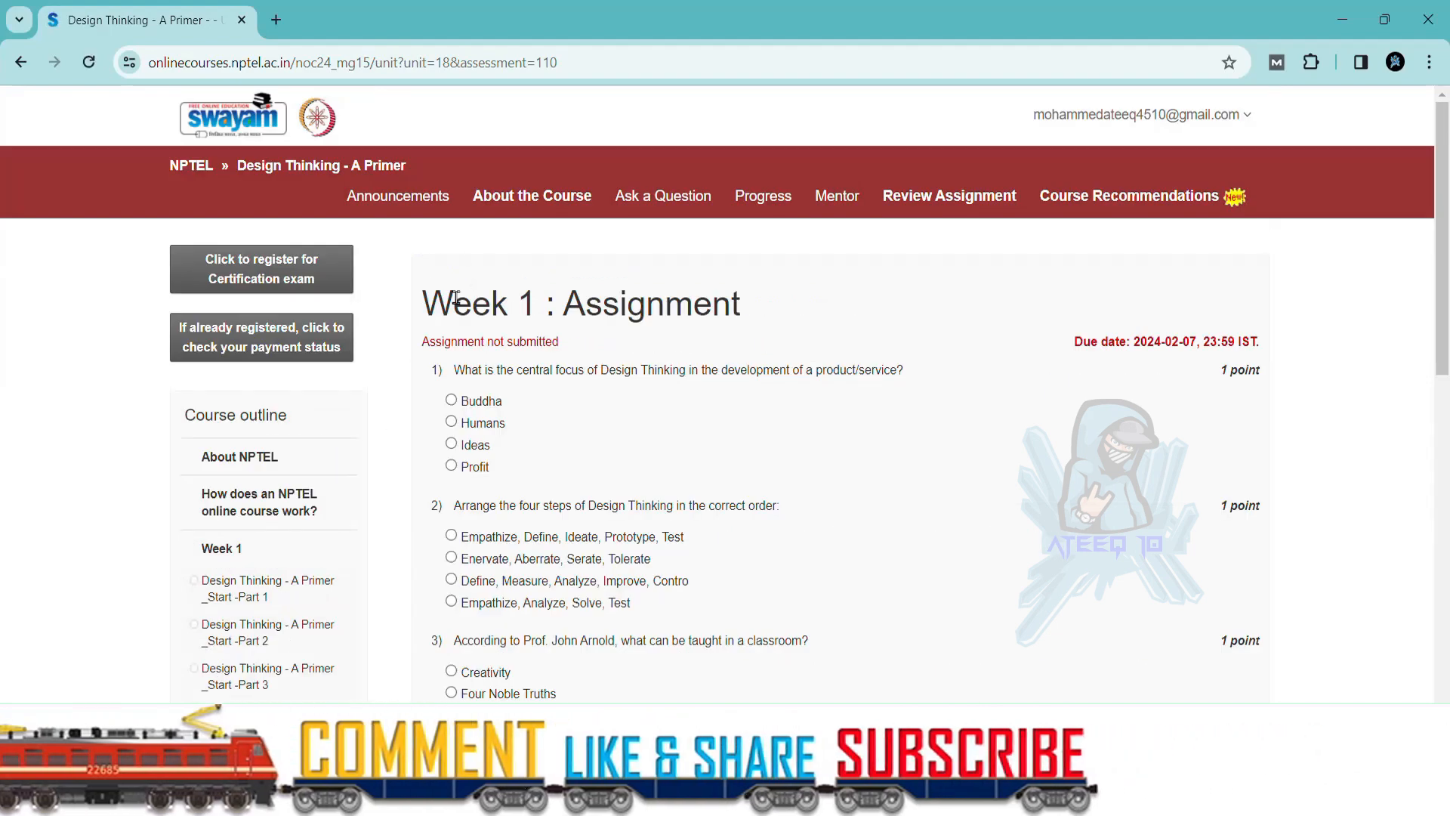
double_click(465, 304)
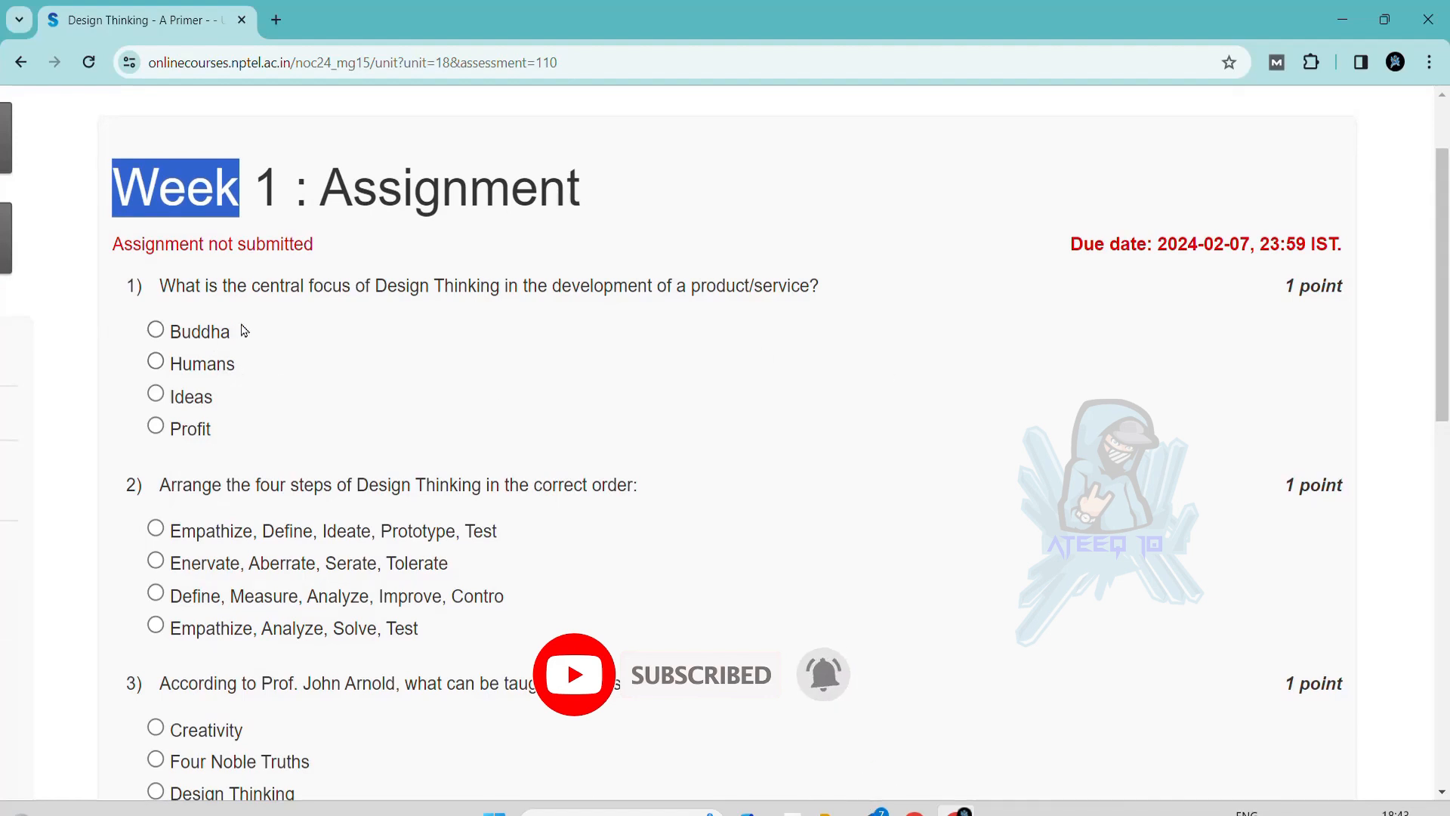
mouse_move(818, 331)
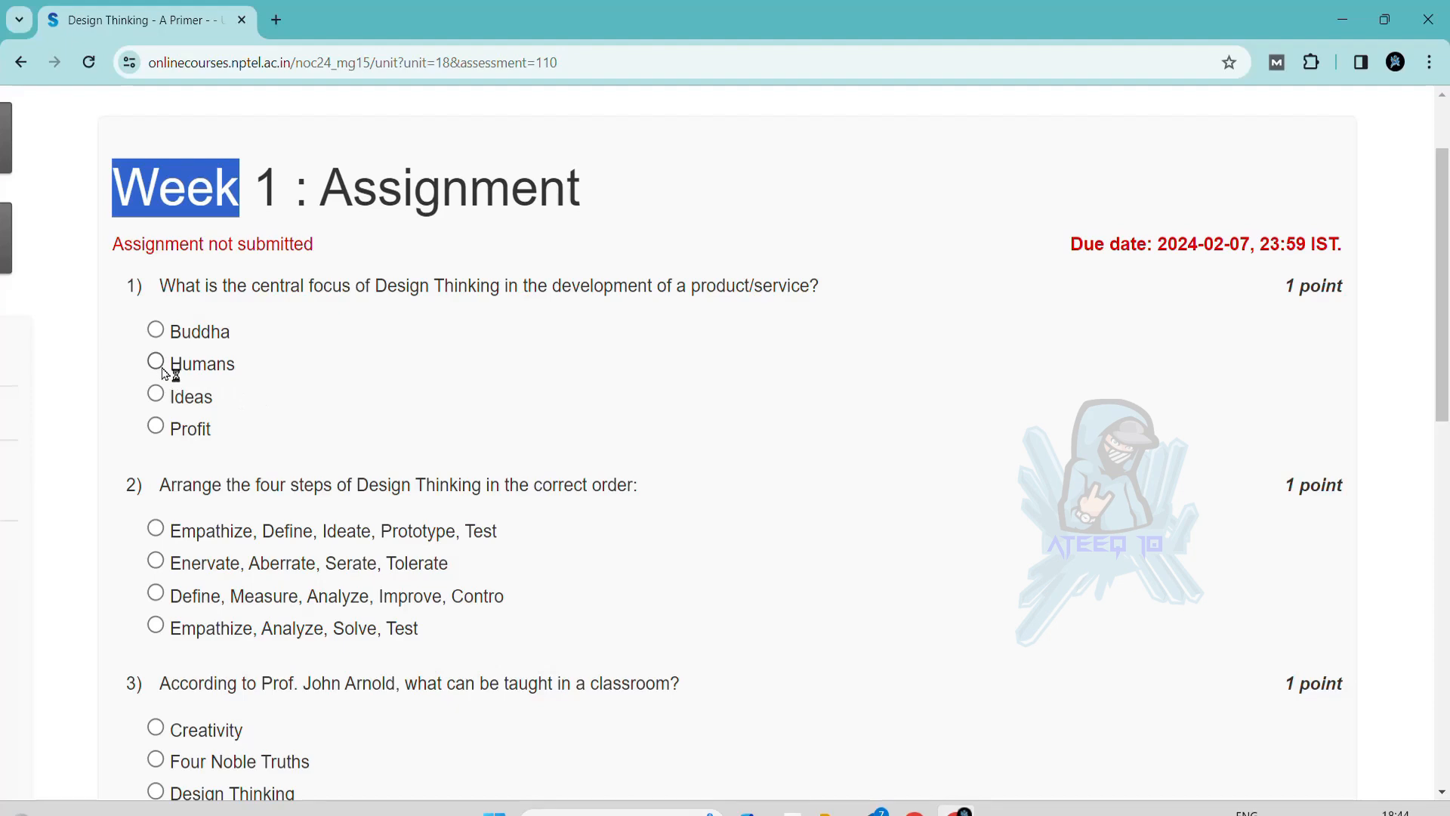
scroll("down", 3)
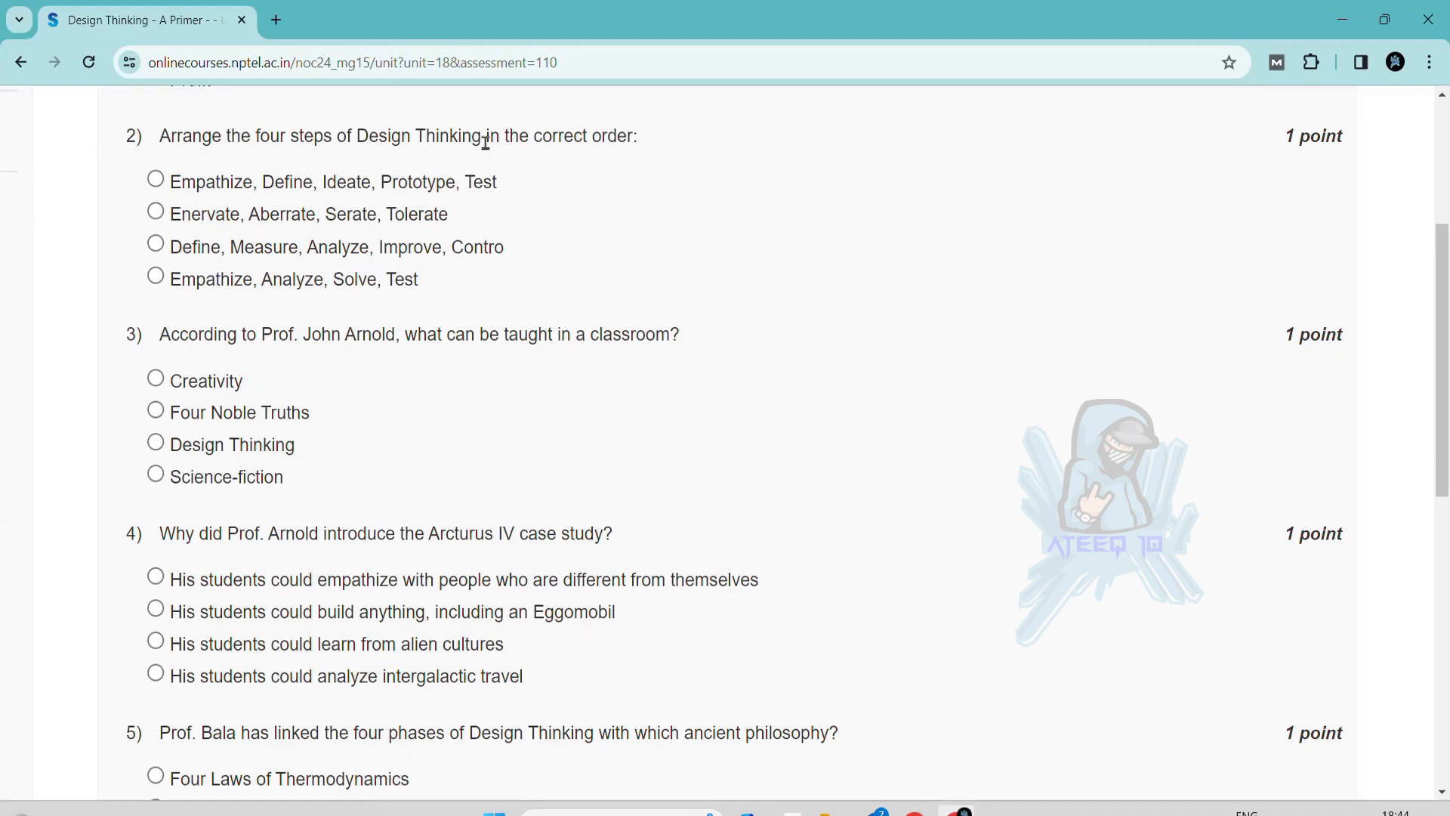
mouse_move(648, 148)
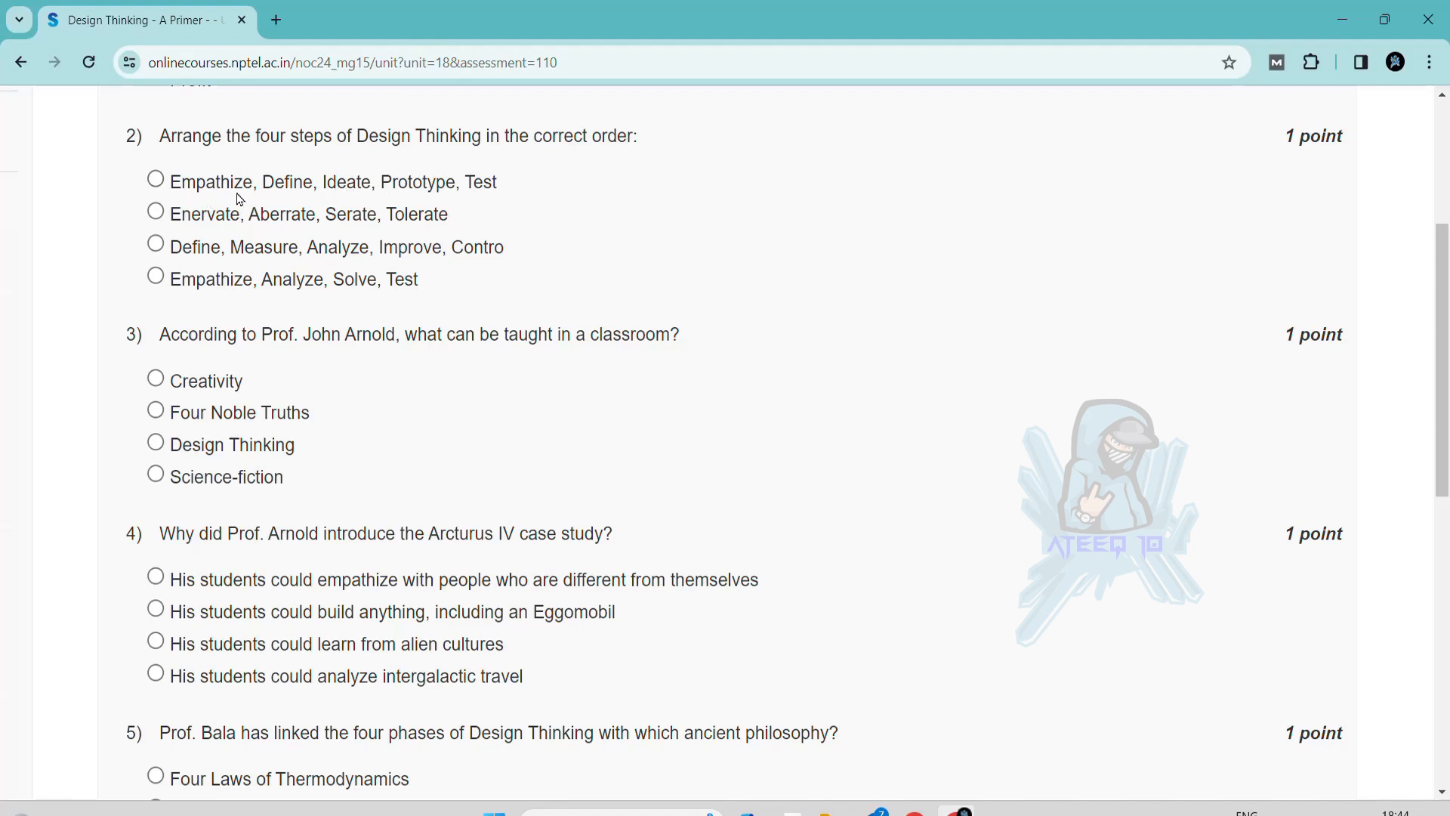
mouse_move(292, 222)
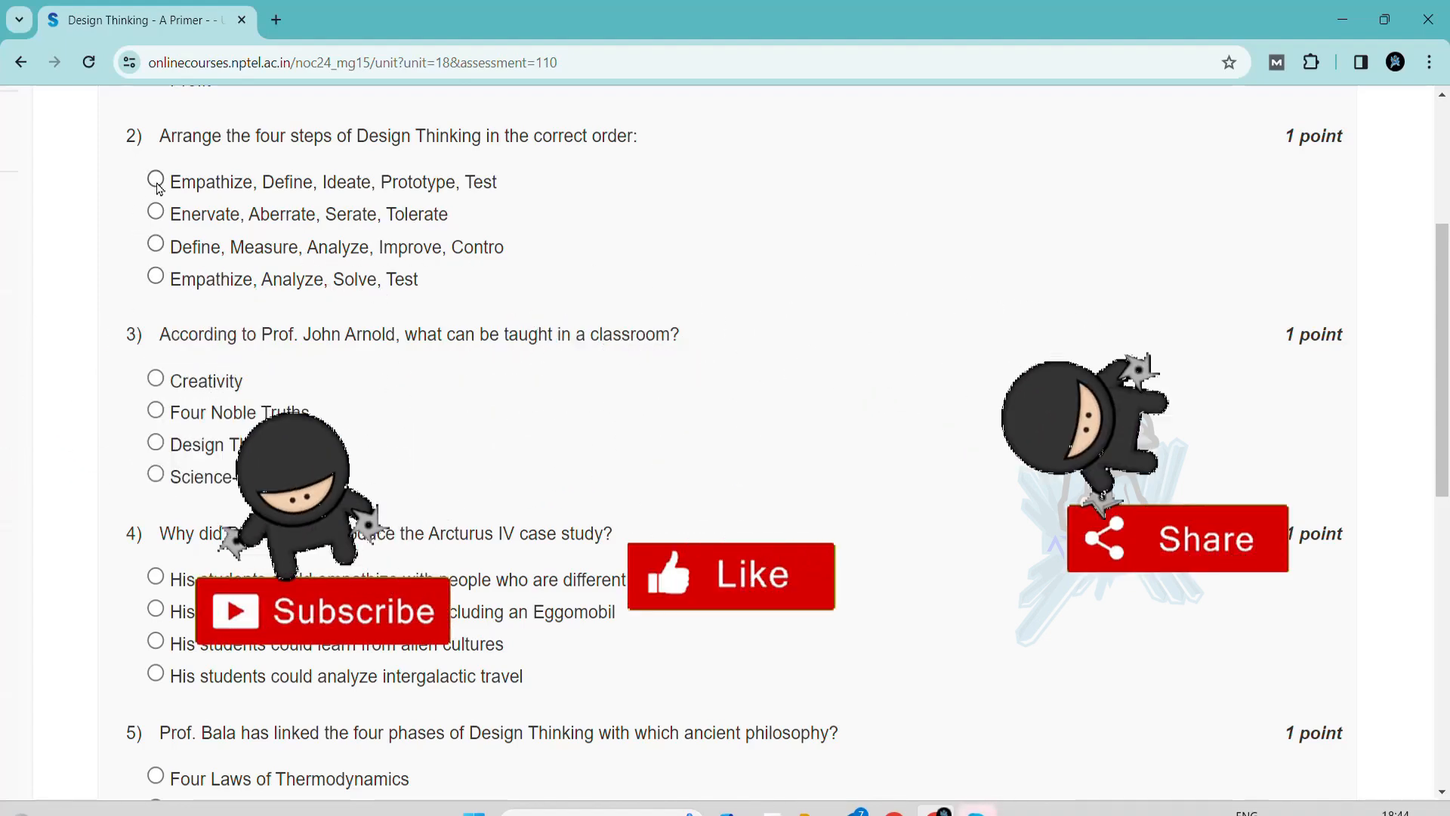
scroll("down", 3)
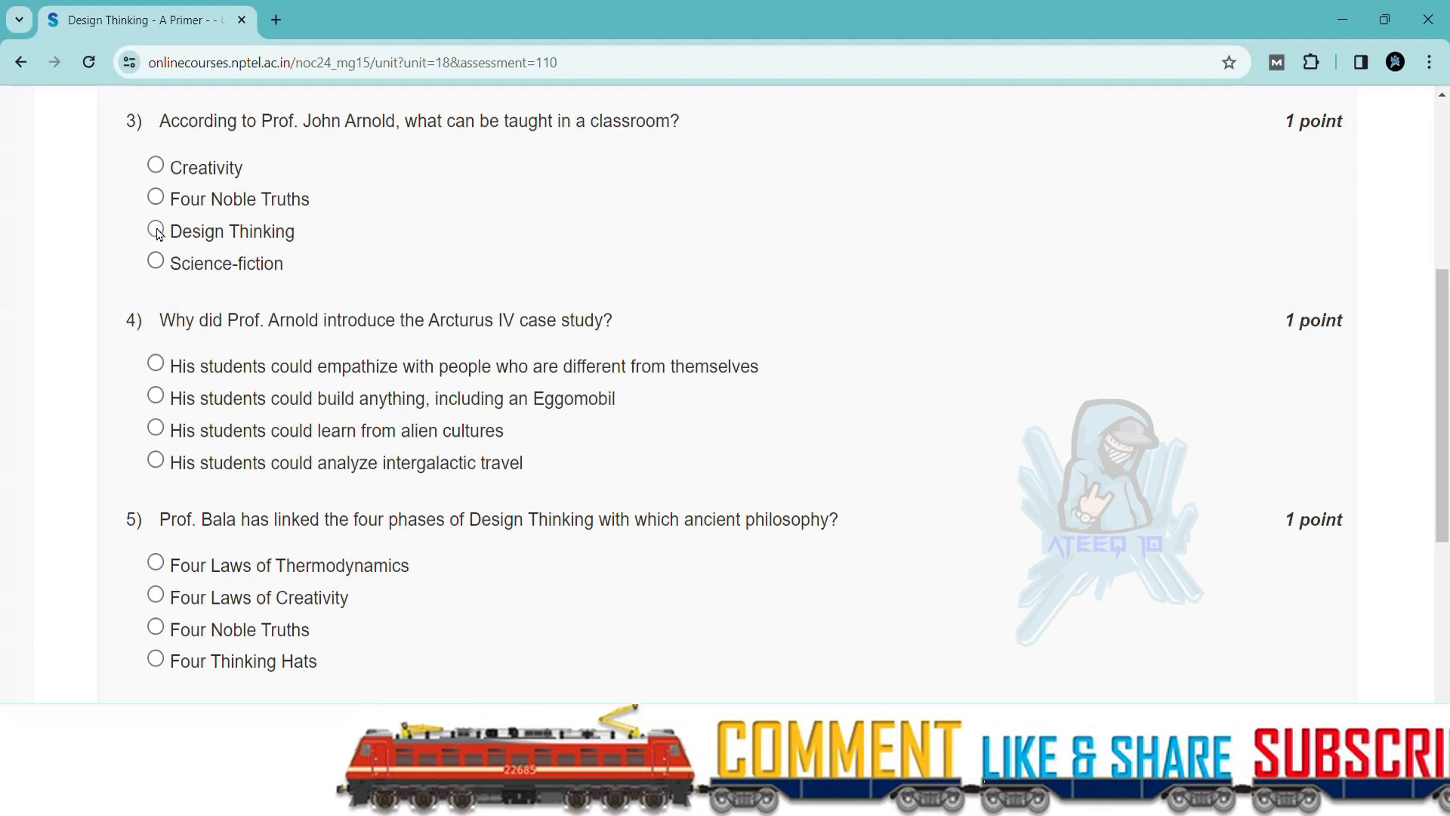
scroll("down", 3)
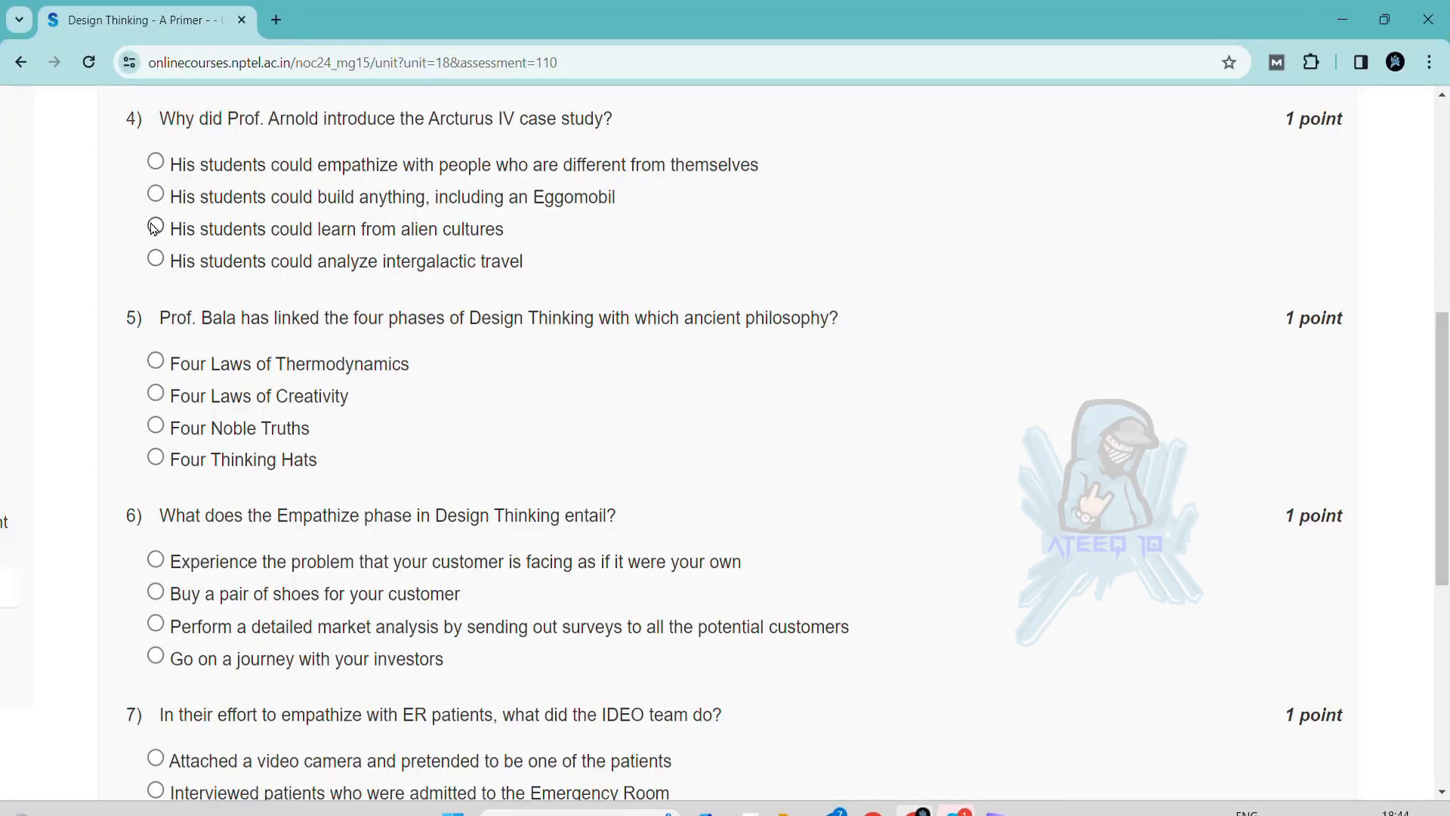
scroll("down", 3)
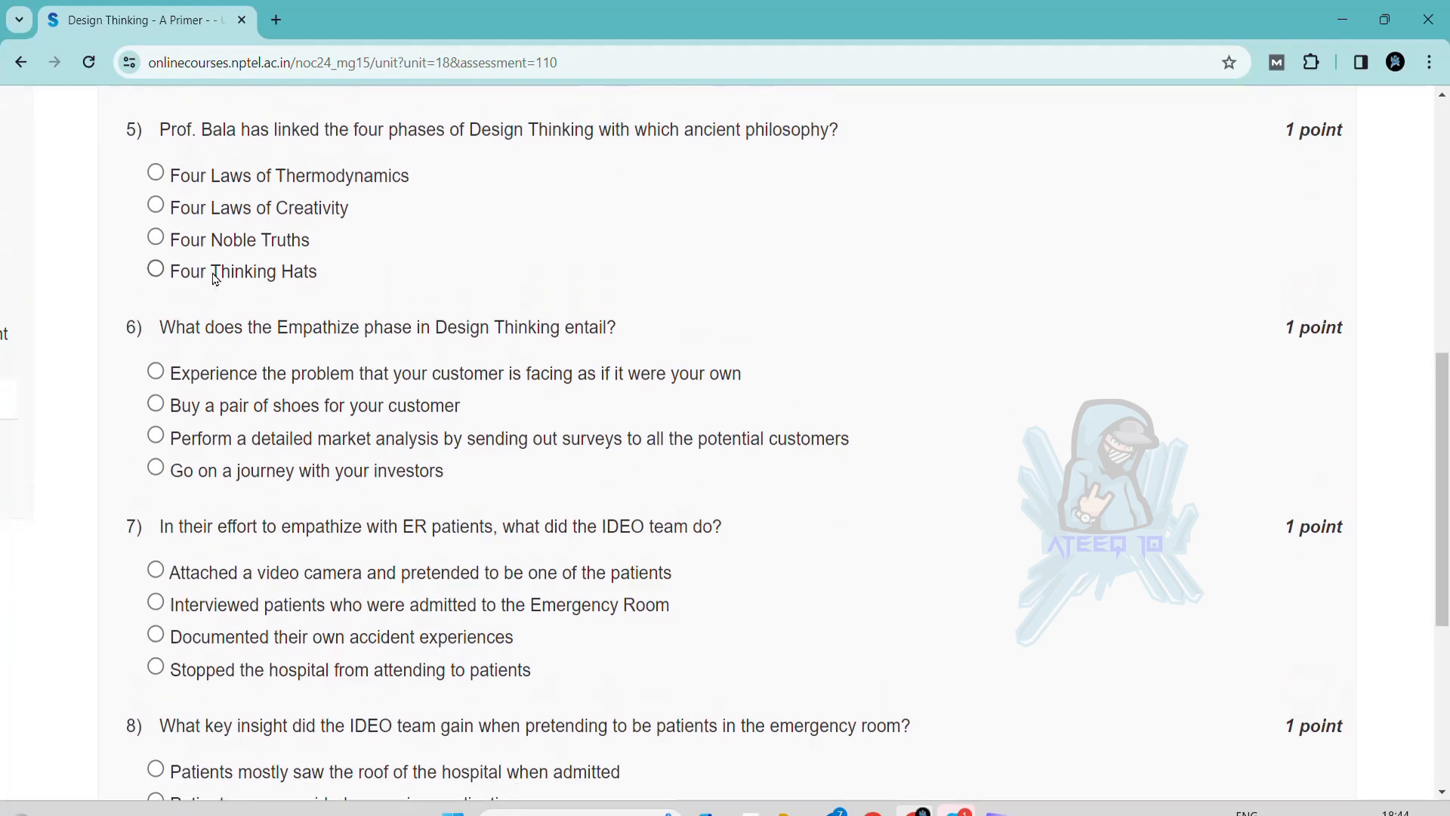
mouse_move(392, 162)
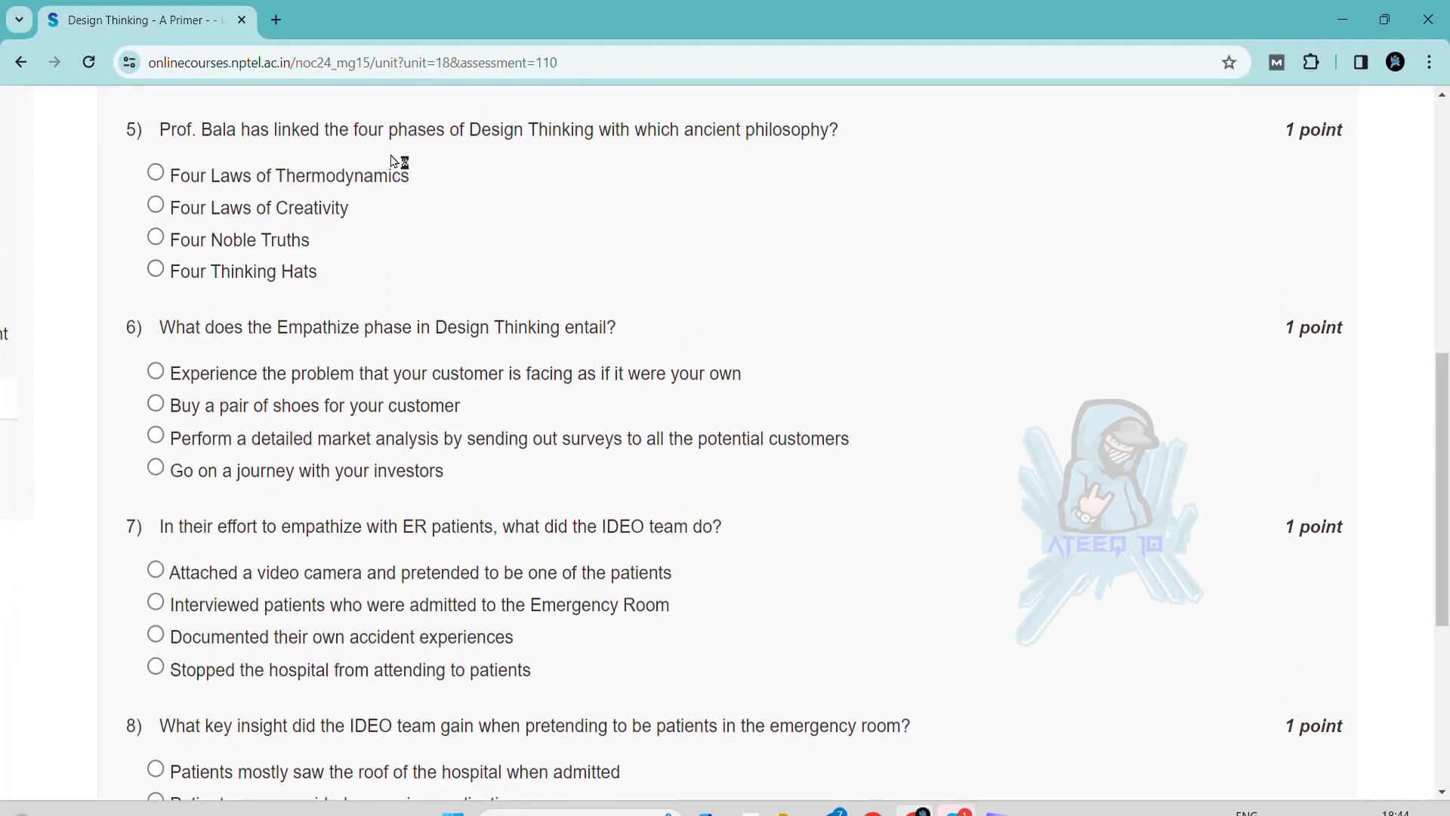
mouse_move(535, 177)
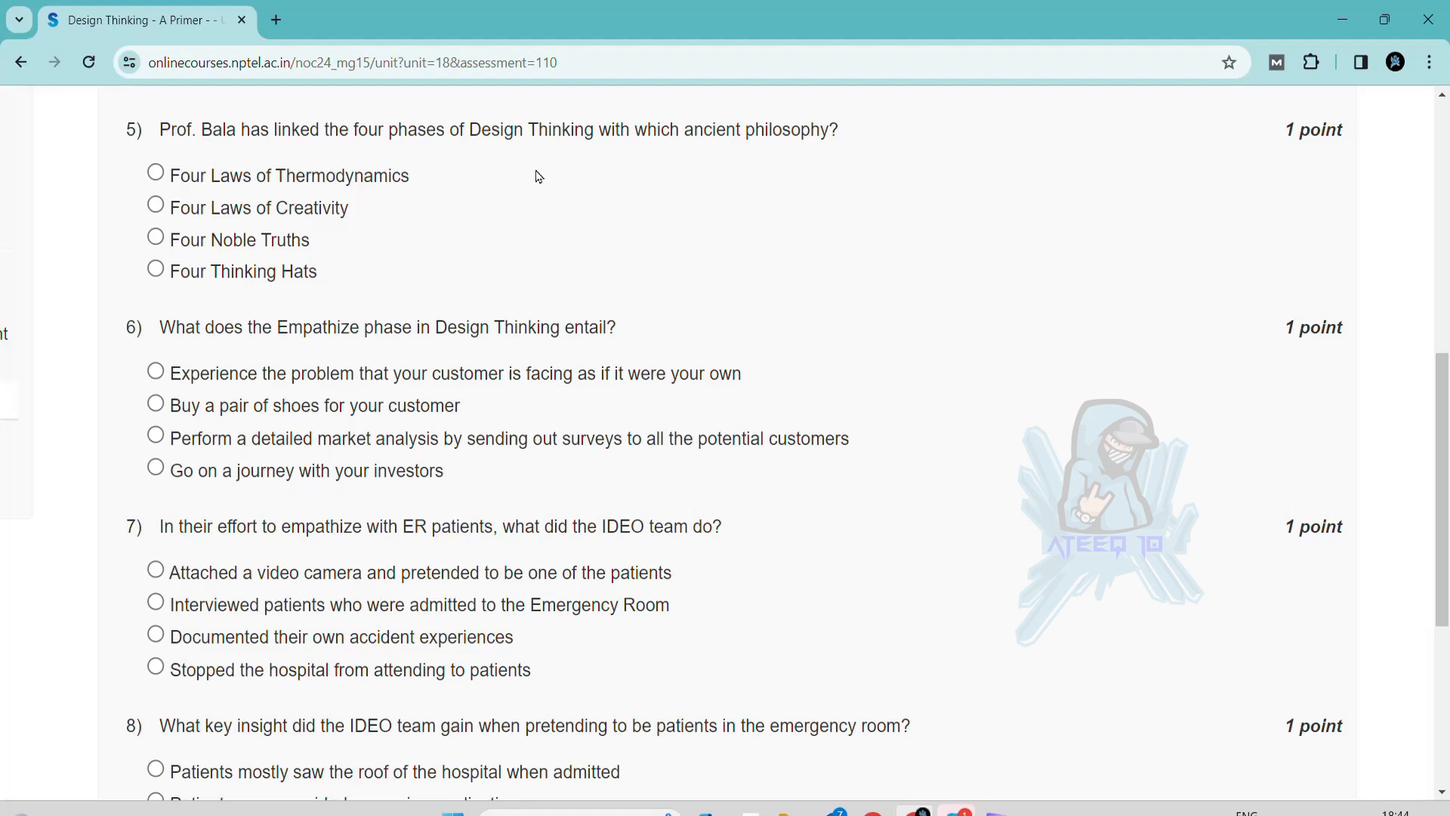
Answer question 6 with 'Experience the problem that your customer is facing as if it were your own'
scroll("down", 3)
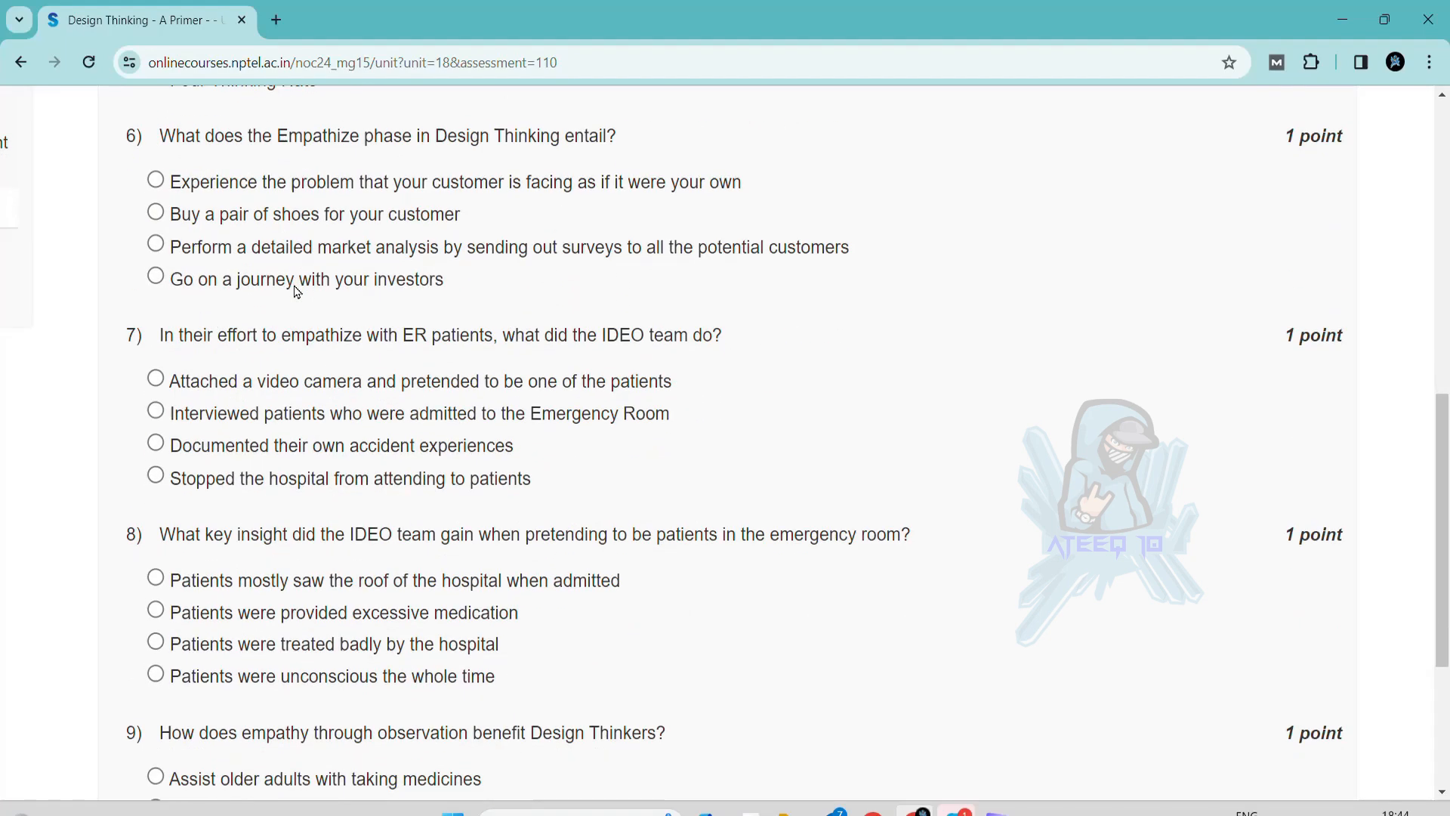
scroll("up", 3)
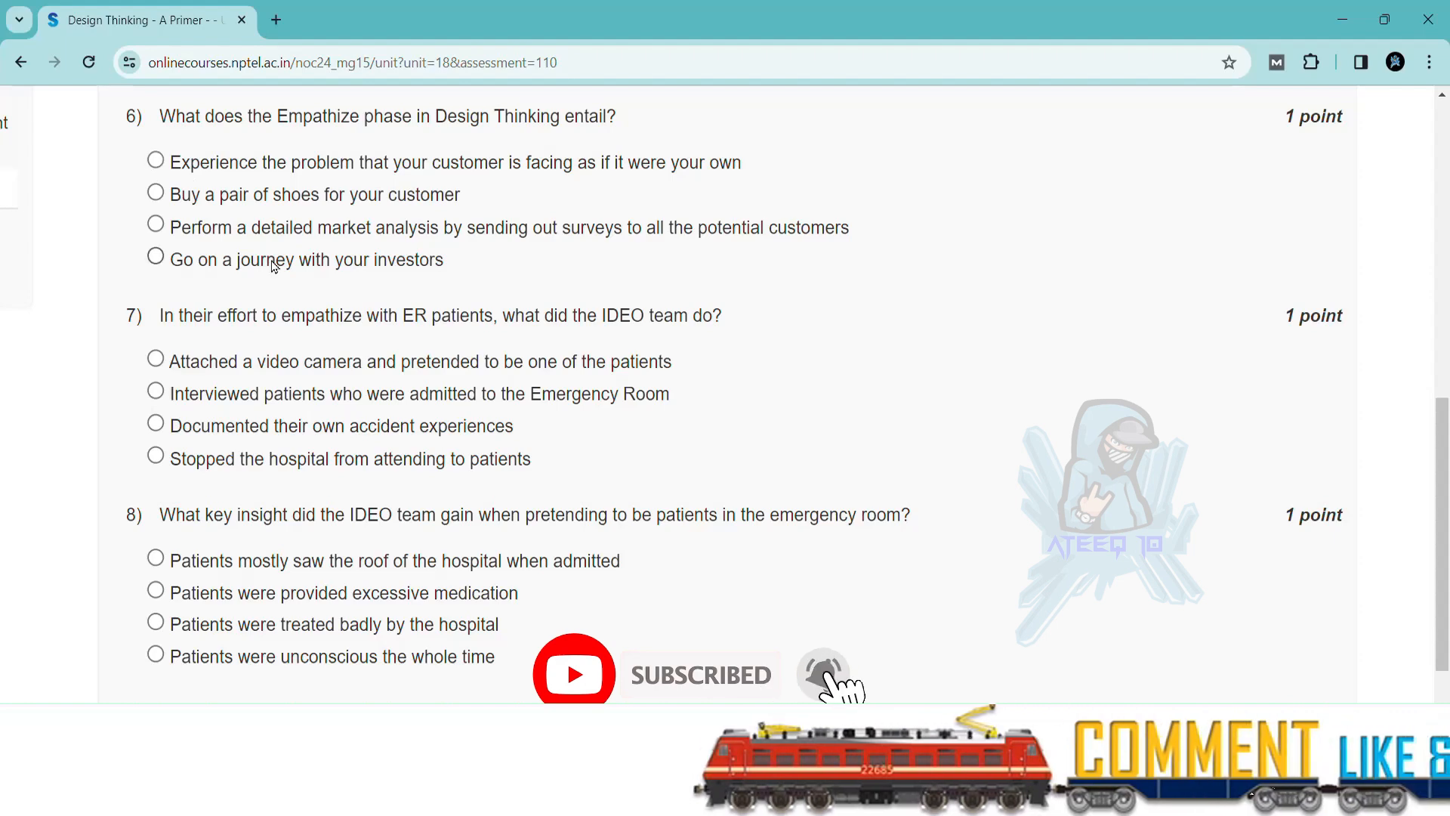
left_click(155, 162)
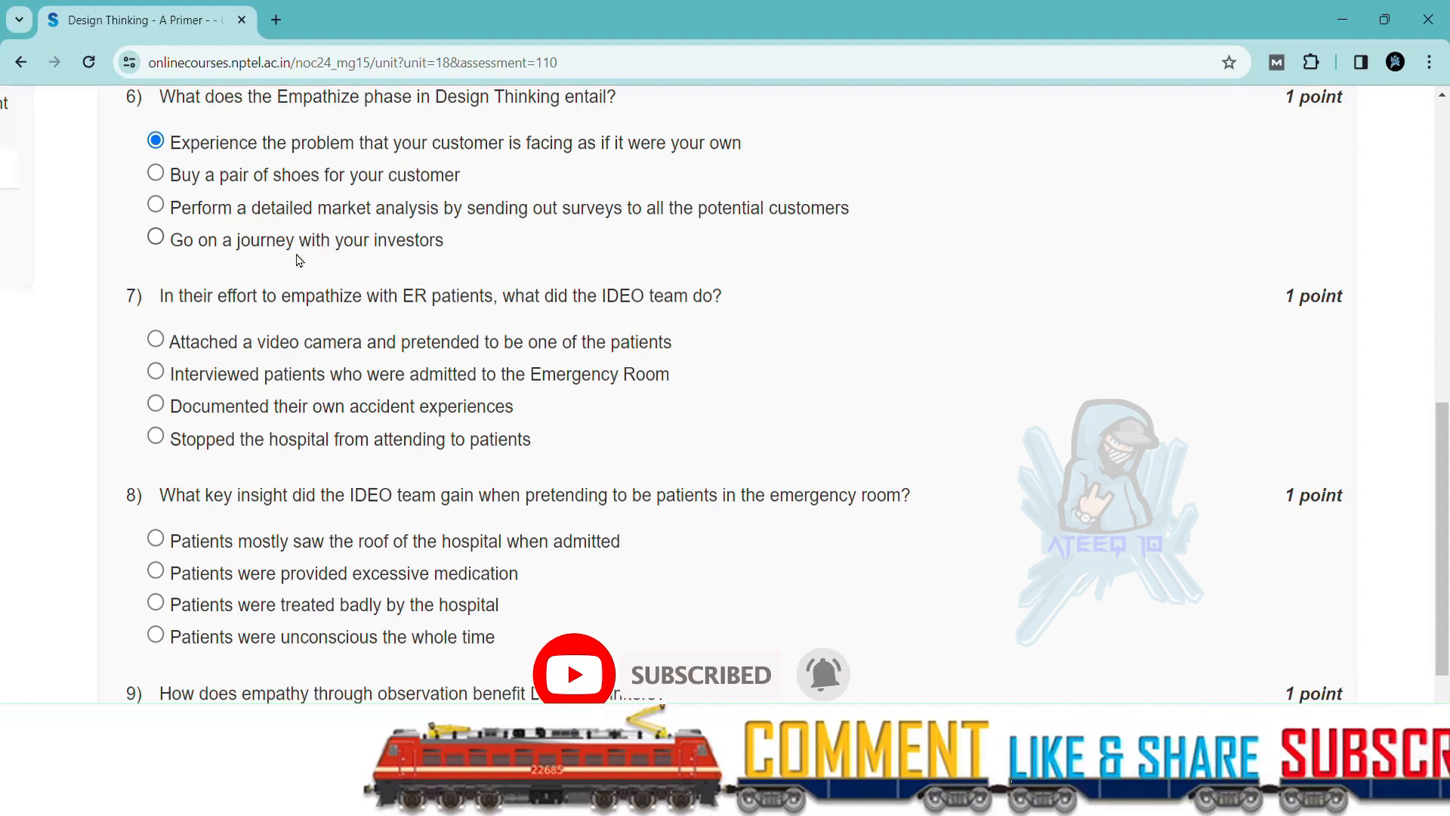
scroll("down", 3)
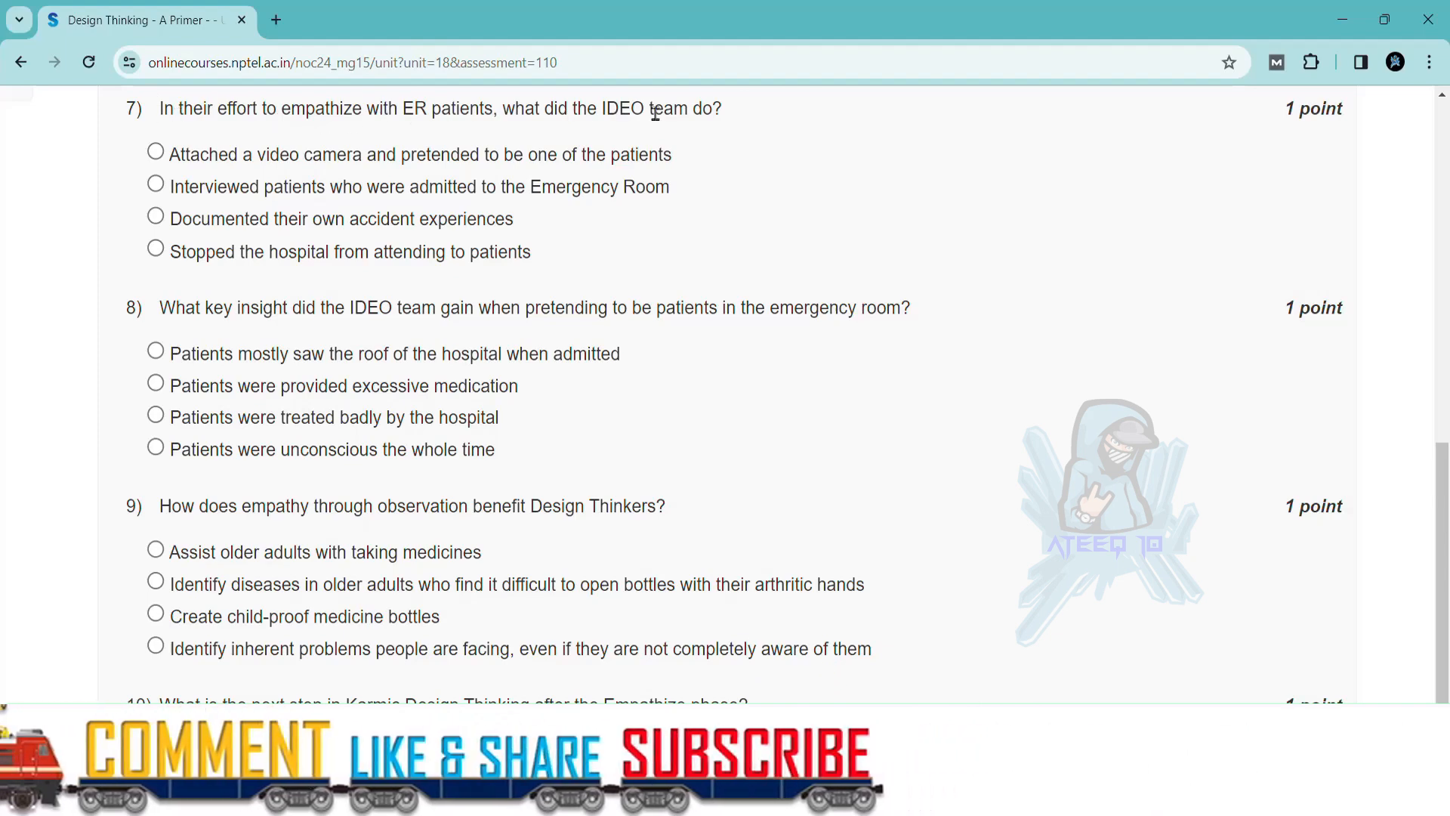
mouse_move(506, 138)
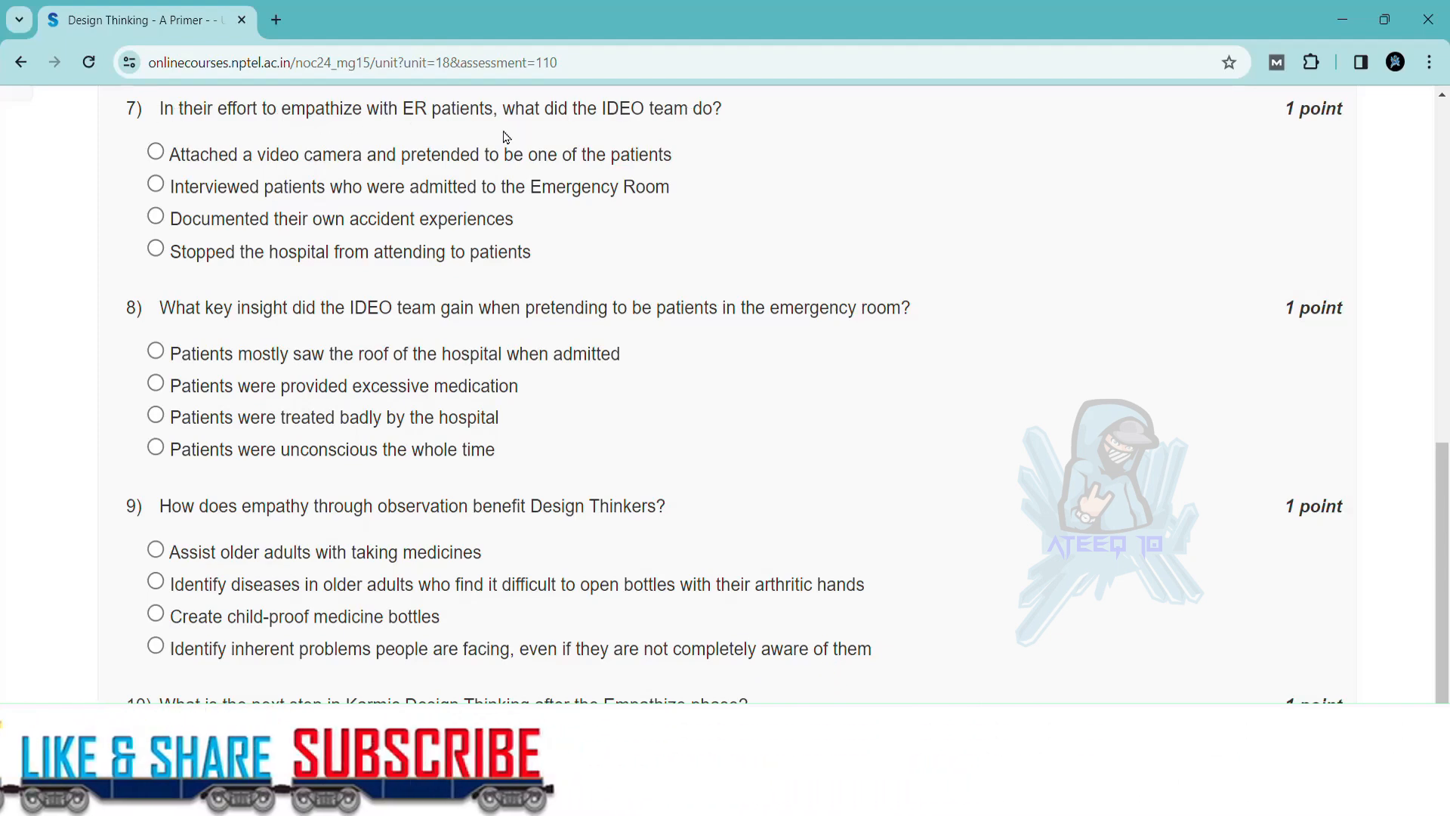